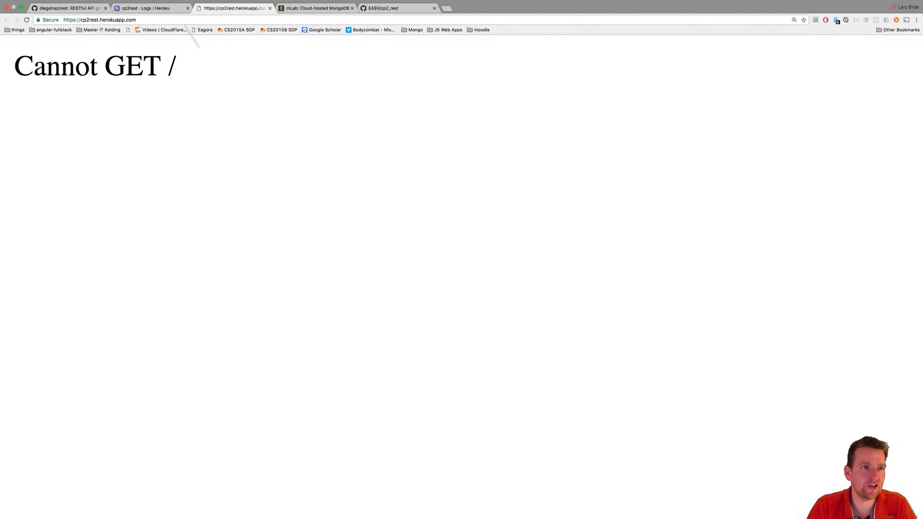
Review the app's 'Cannot GET /' page and Heroku logs, then go to the GitHub README.
left_click(96, 20)
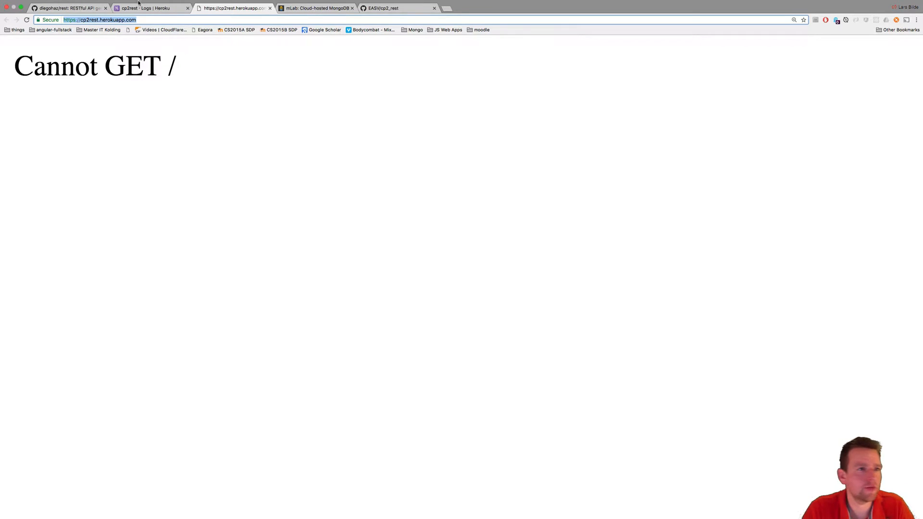
left_click(149, 8)
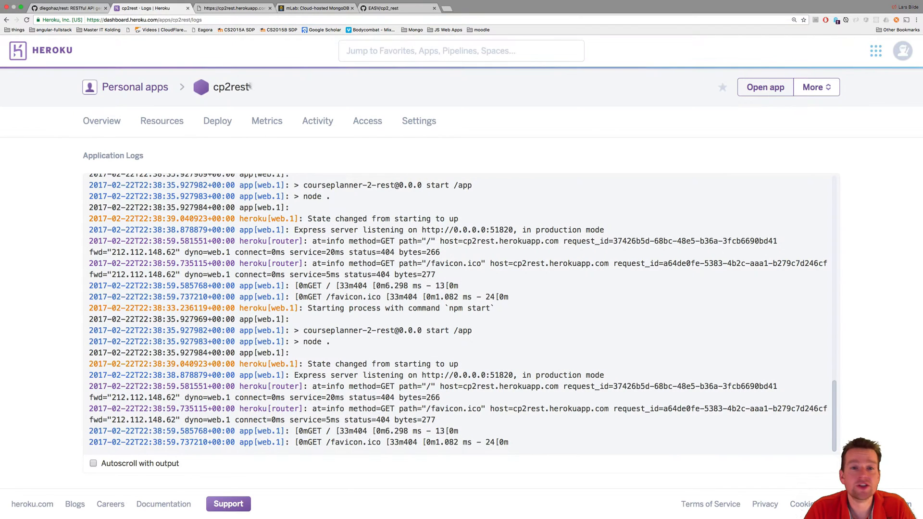
left_click(62, 8)
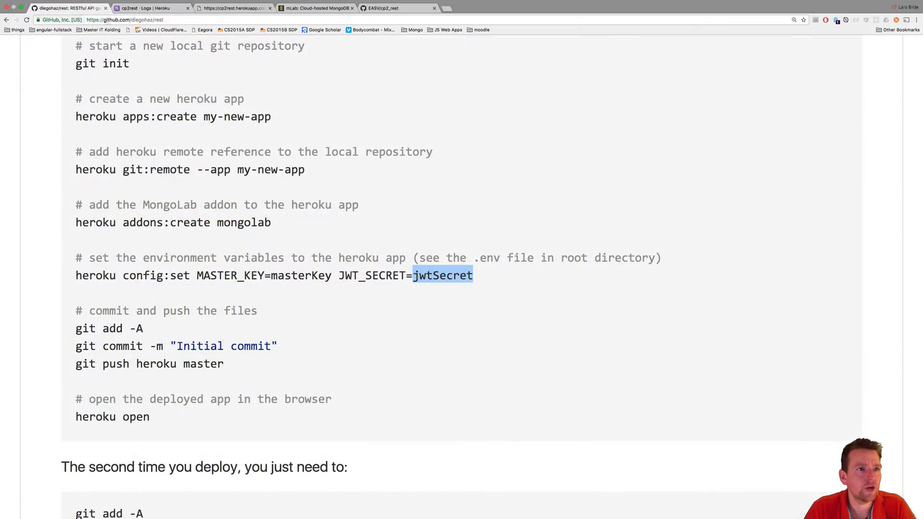
Scroll the REST boilerplate README to the 'Create a user (sign up)' example.
scroll("down", 3)
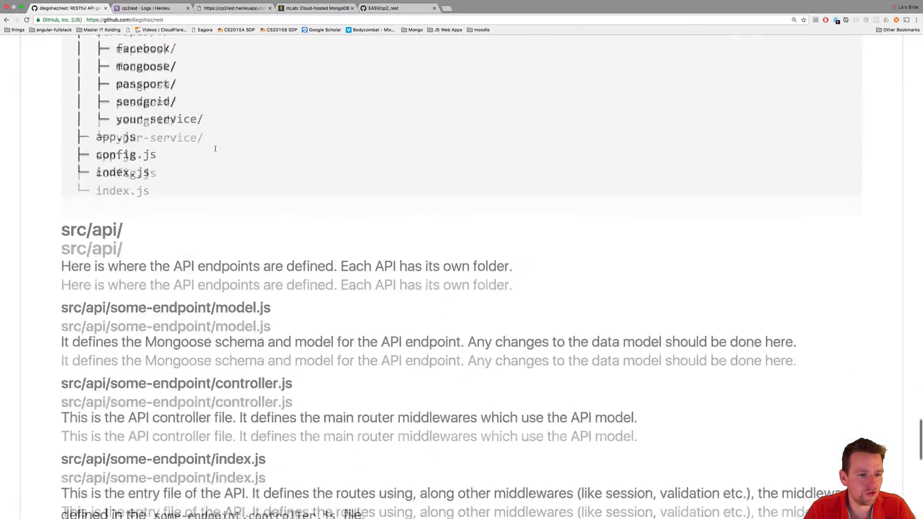
scroll("down", 3)
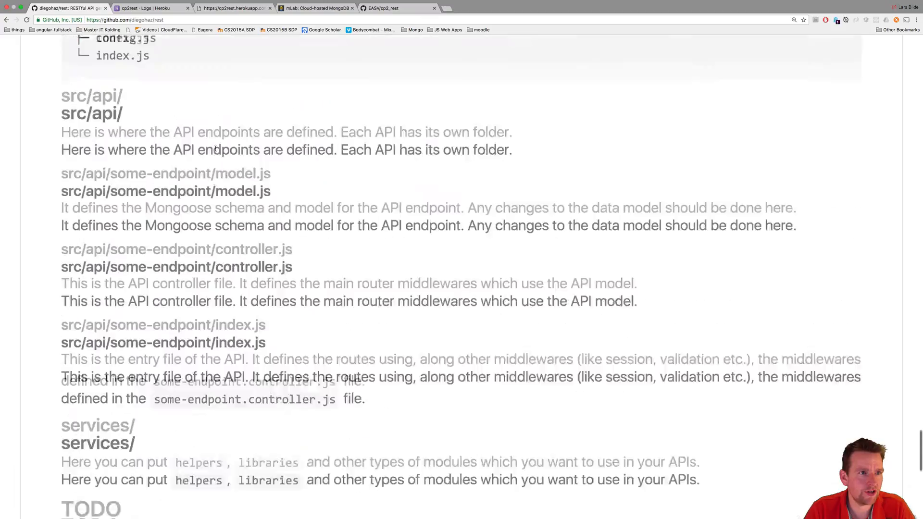
scroll("down", 3)
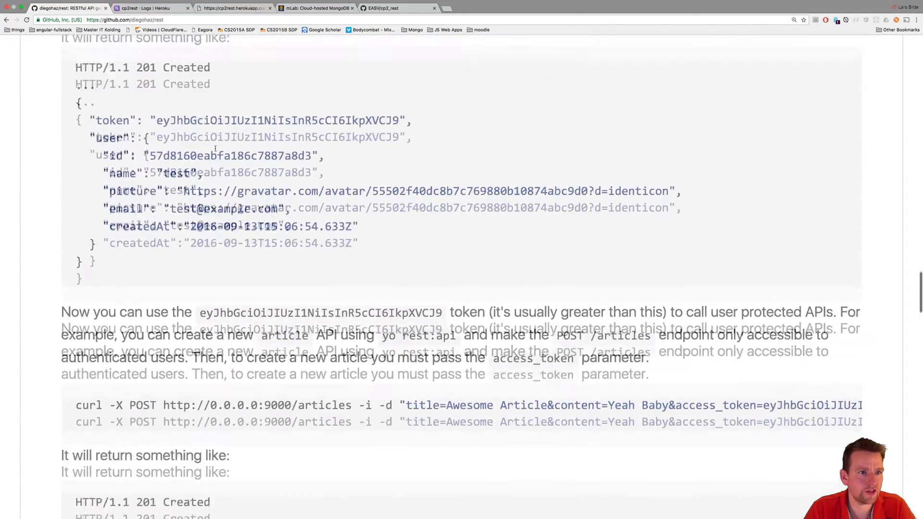
scroll("up", 3)
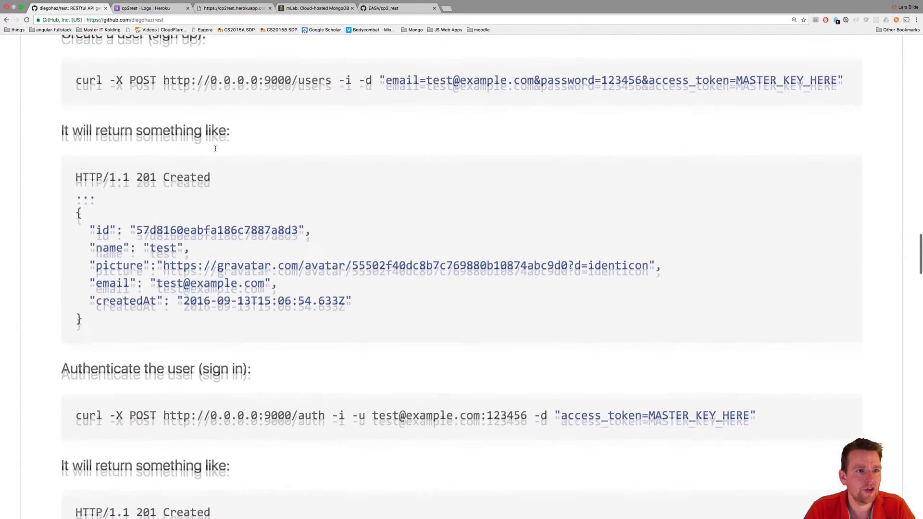
scroll("up", 3)
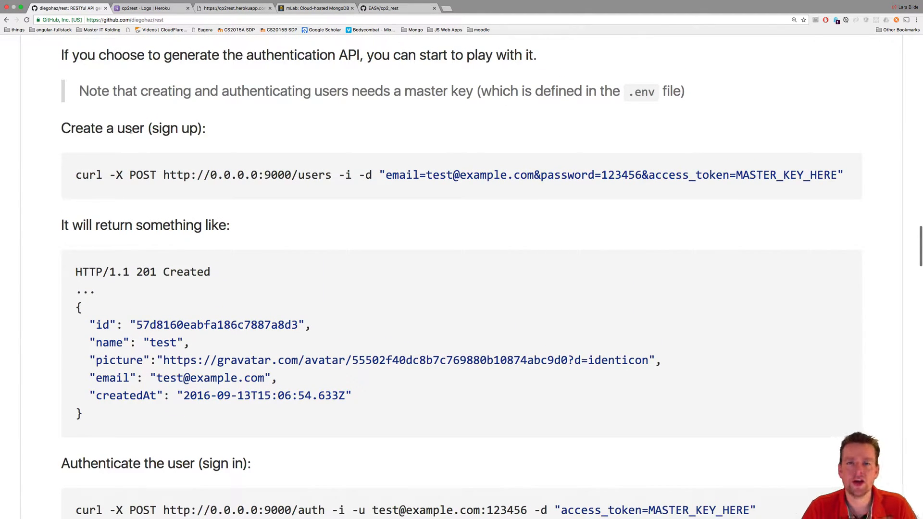
mouse_move(245, 197)
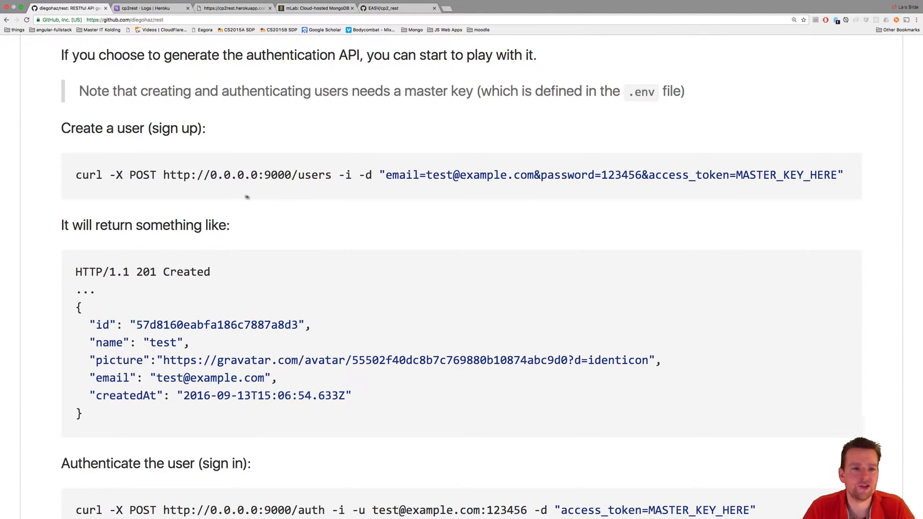
mouse_move(176, 186)
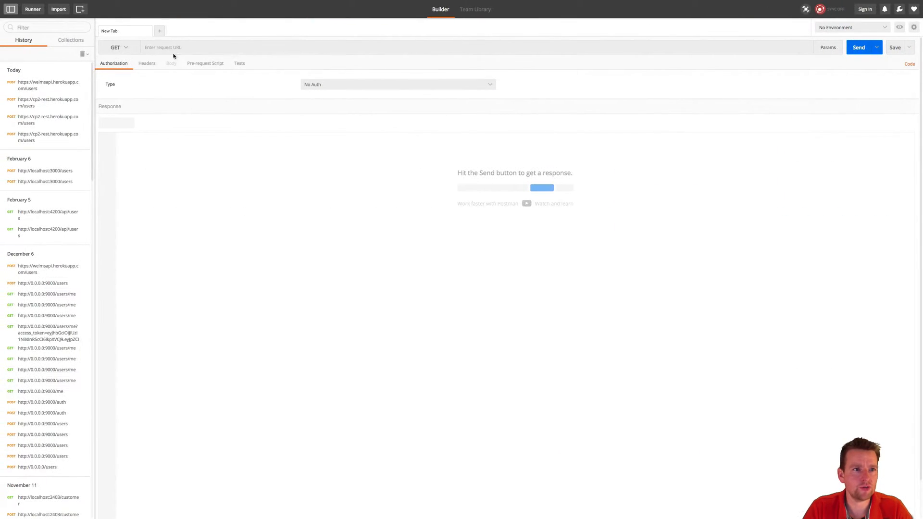
left_click(119, 46)
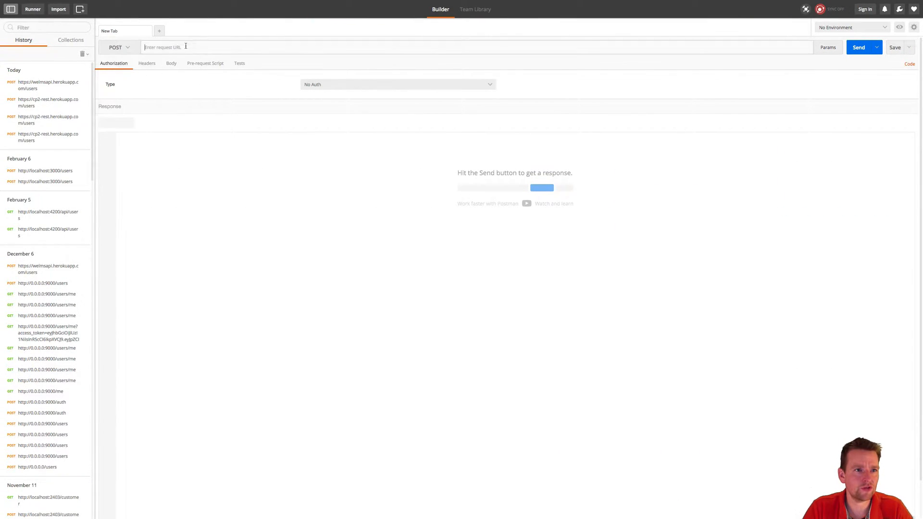
type("https://cp2rest.herokuapp.com/")
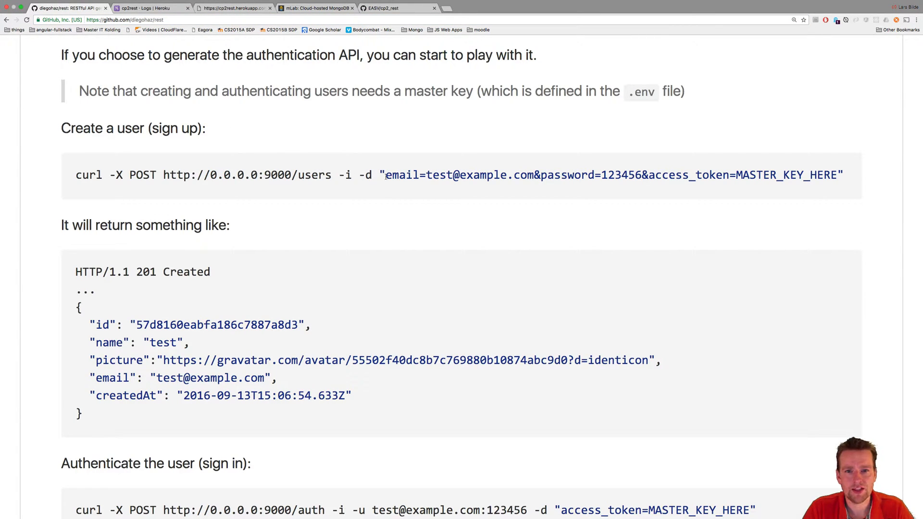
double_click(401, 175)
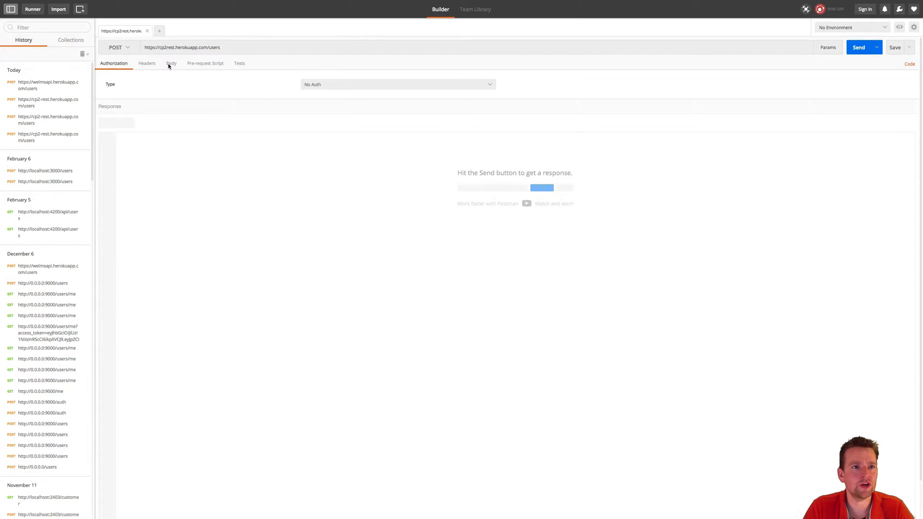
Set the body to raw JSON and enter the email, password and access_token sign-up fields.
left_click(171, 63)
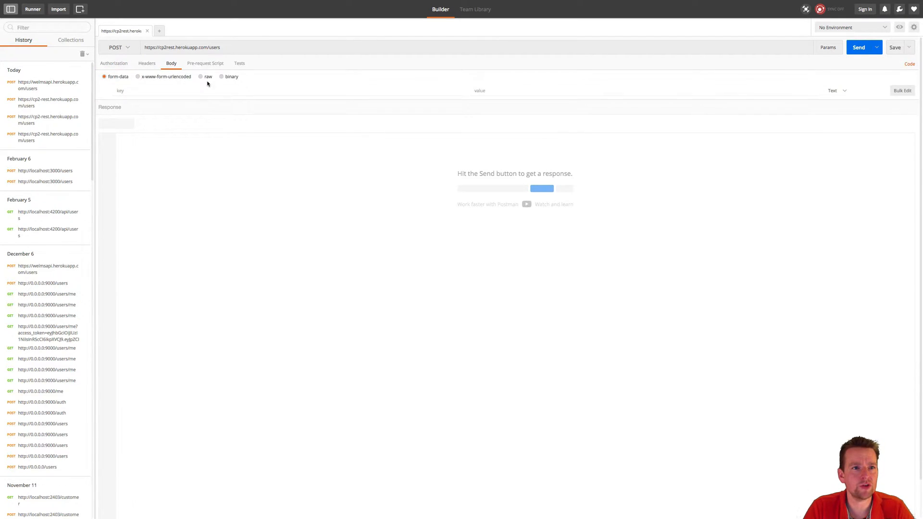
left_click(202, 76)
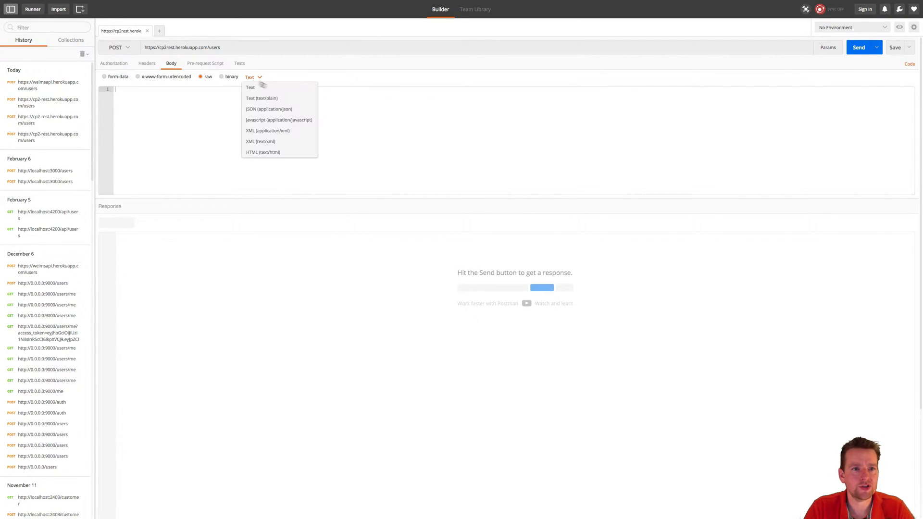
left_click(266, 109)
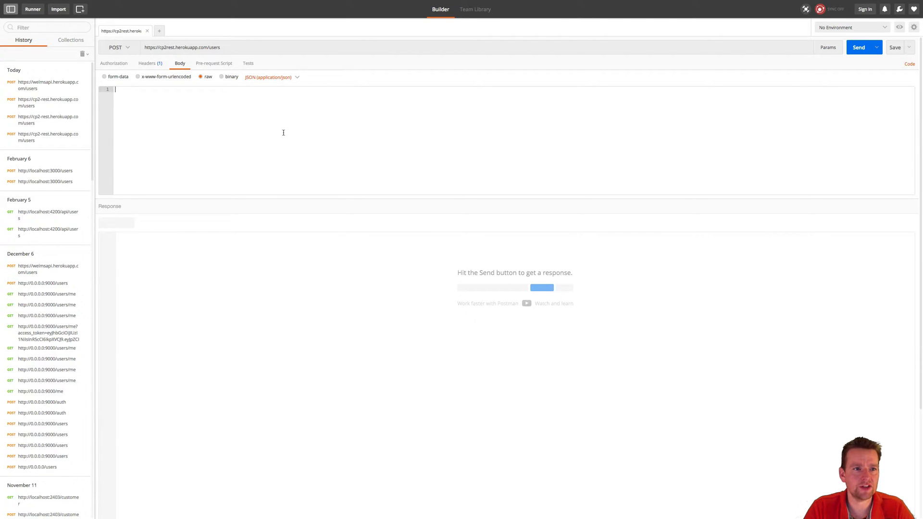
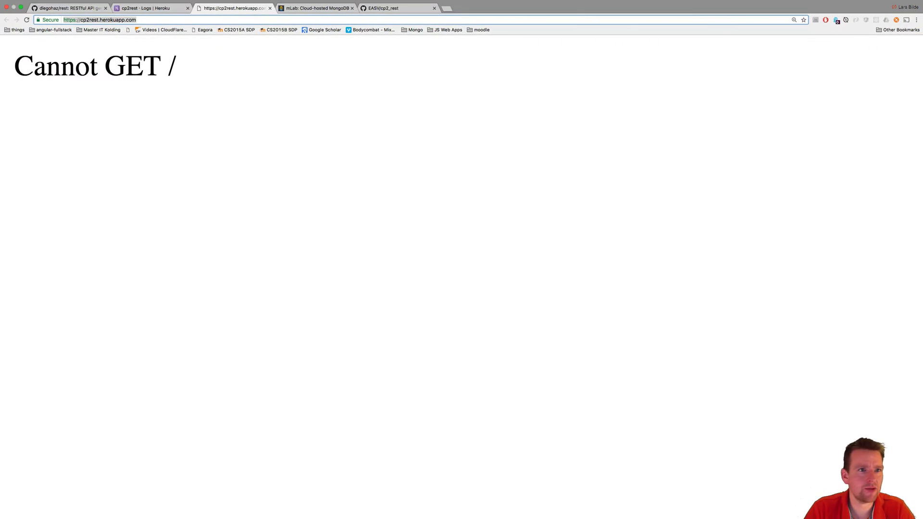
Check access_token in the README's sign-up example, then return to cp2rest's Heroku logs.
left_click(63, 8)
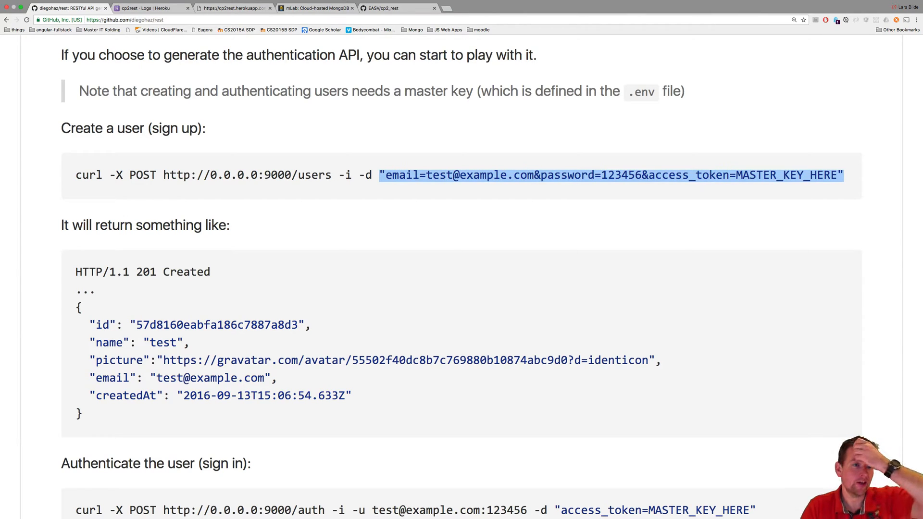
mouse_move(509, 186)
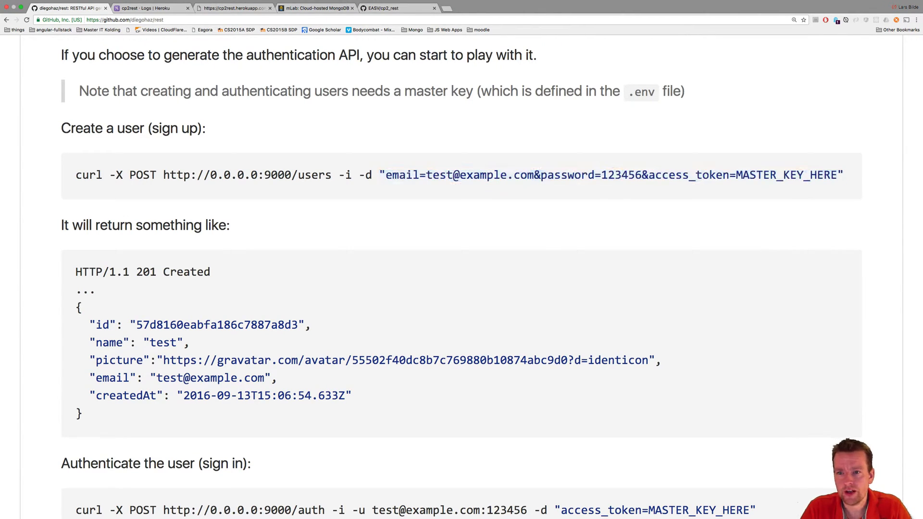
double_click(688, 175)
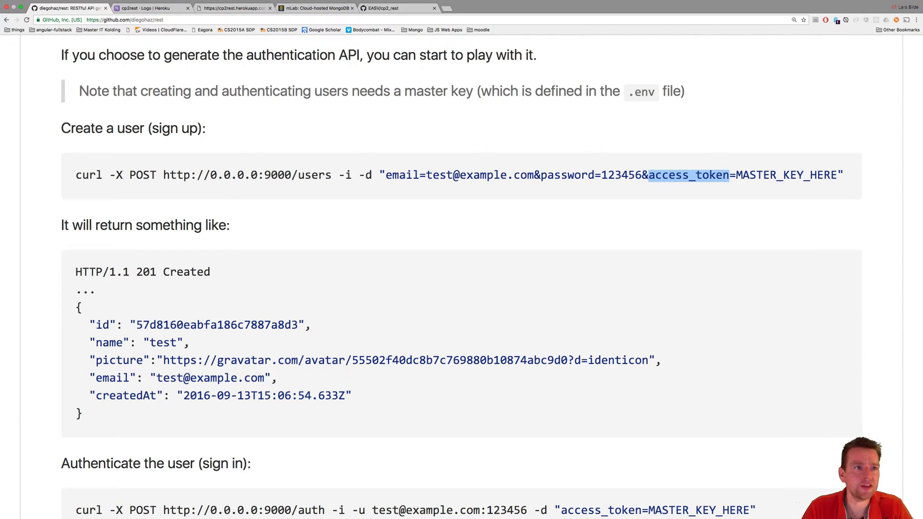
left_click(144, 9)
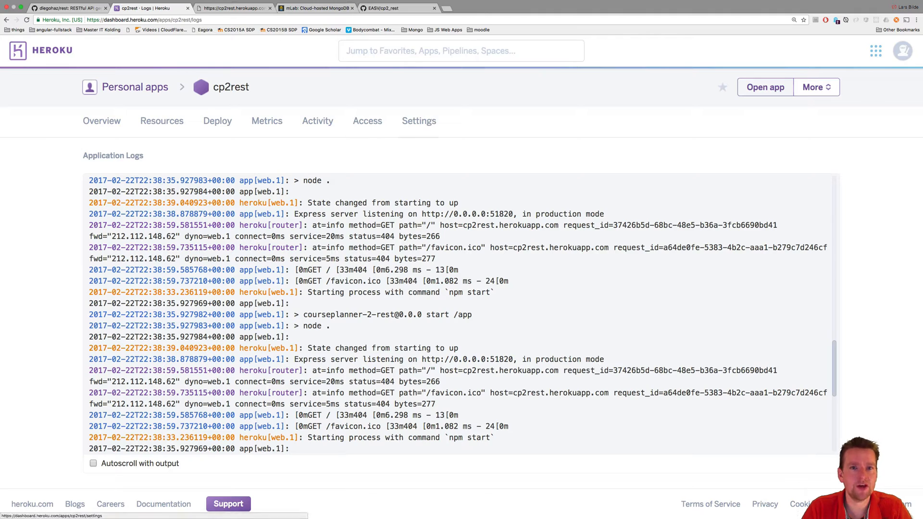
Reveal the cp2rest app's config vars in Heroku Settings.
left_click(419, 121)
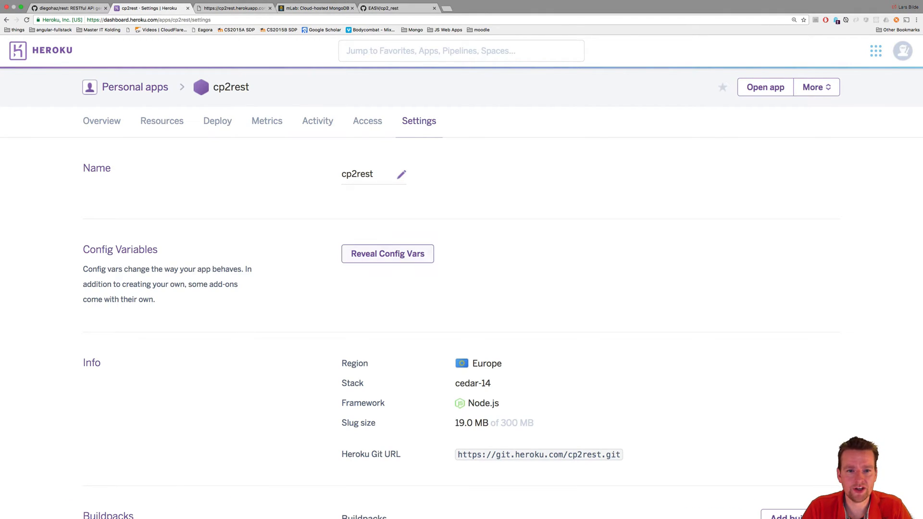
left_click(387, 254)
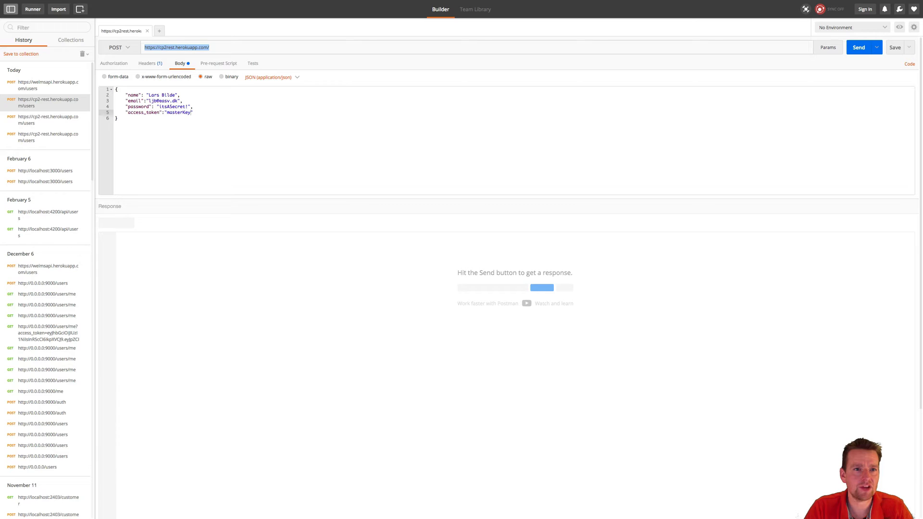
Verify the Content-Type: application/json header and check the access token against the master key.
left_click(150, 63)
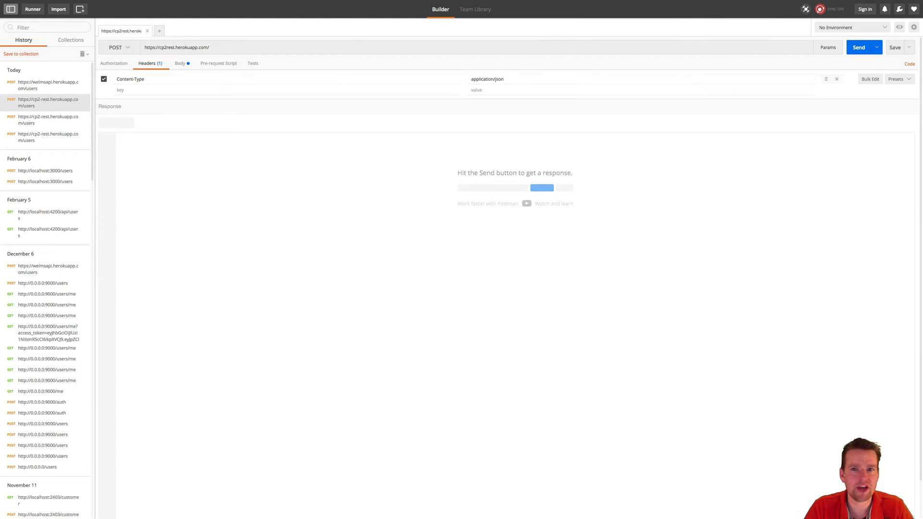
left_click(180, 63)
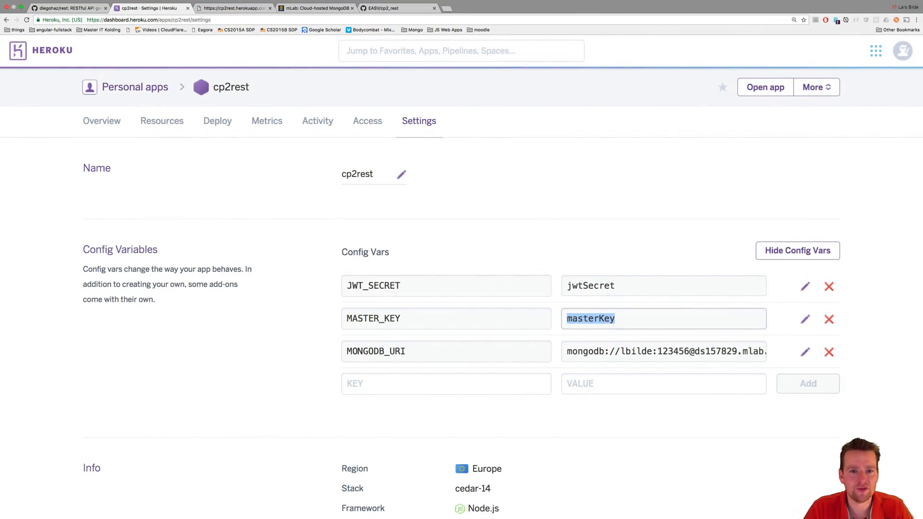
left_click(62, 9)
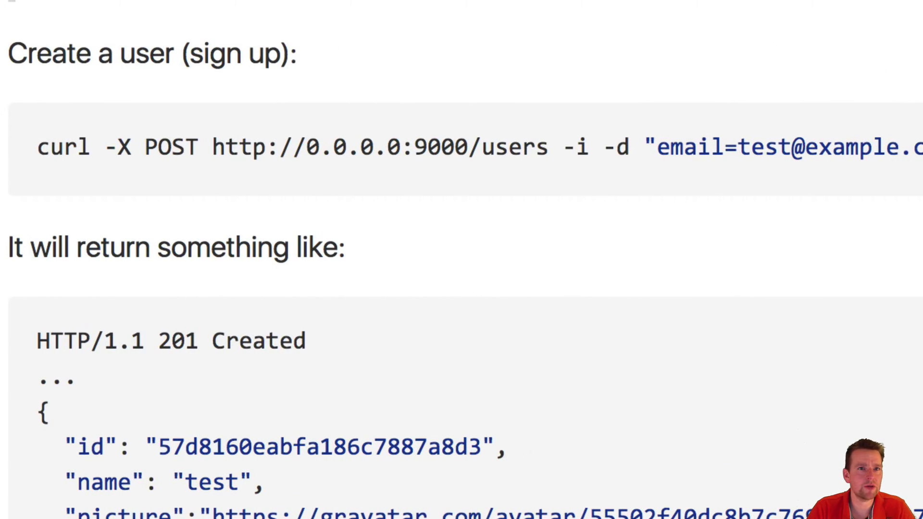
left_click(323, 6)
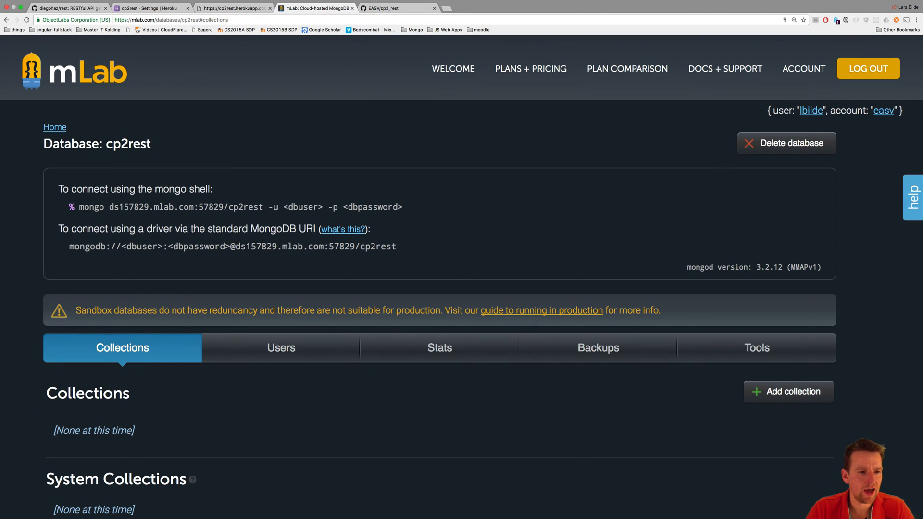
scroll("down", 3)
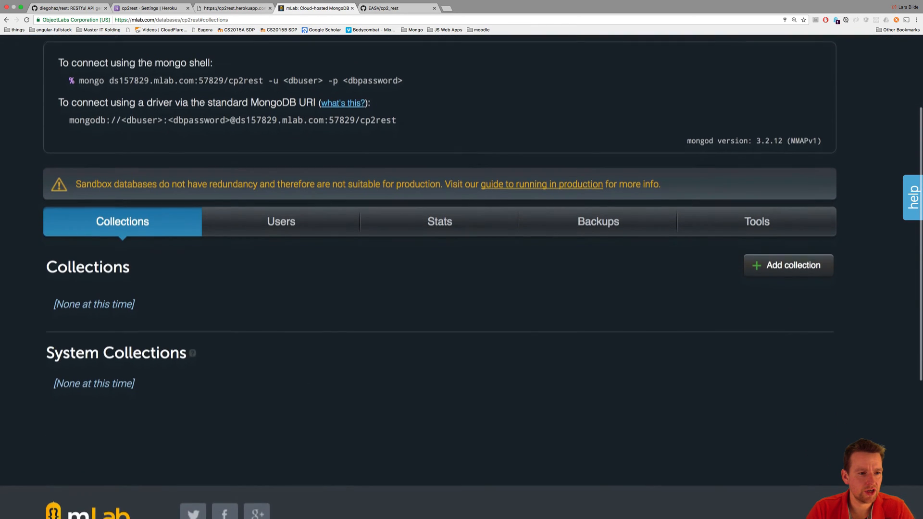
scroll("down", 3)
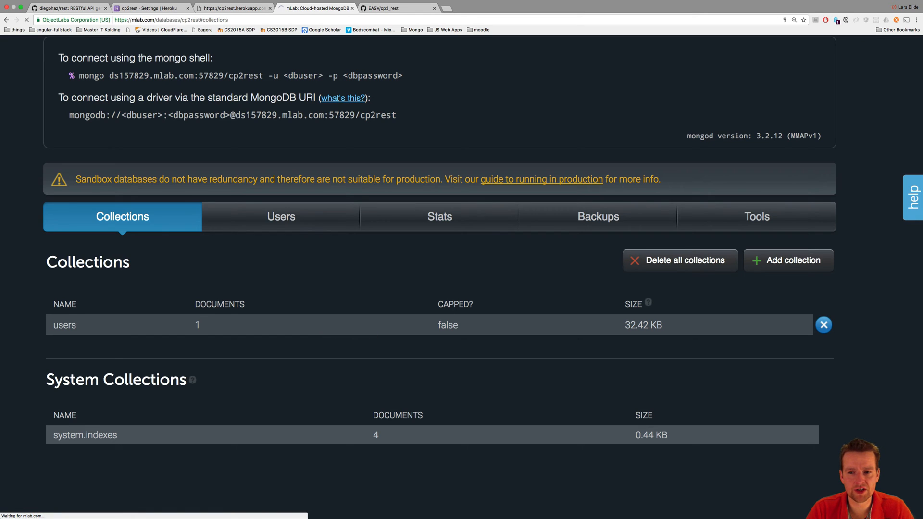
left_click(65, 325)
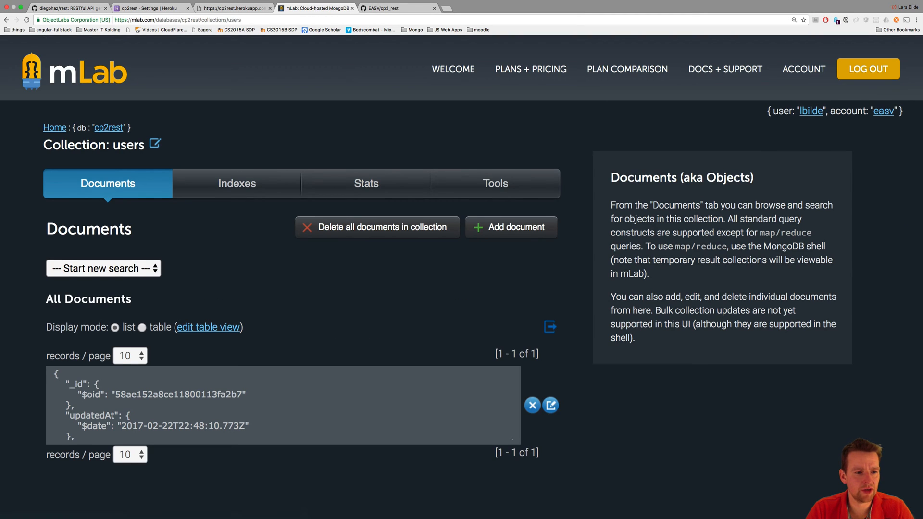
scroll("down", 3)
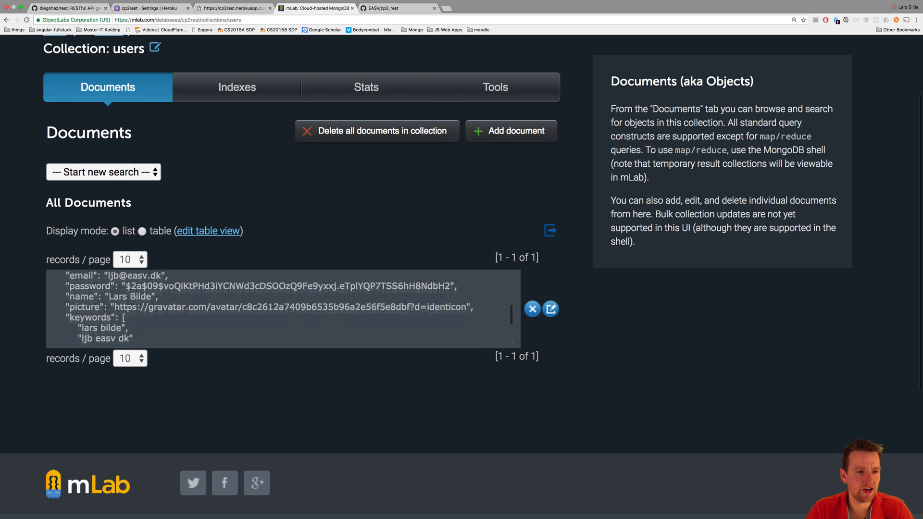